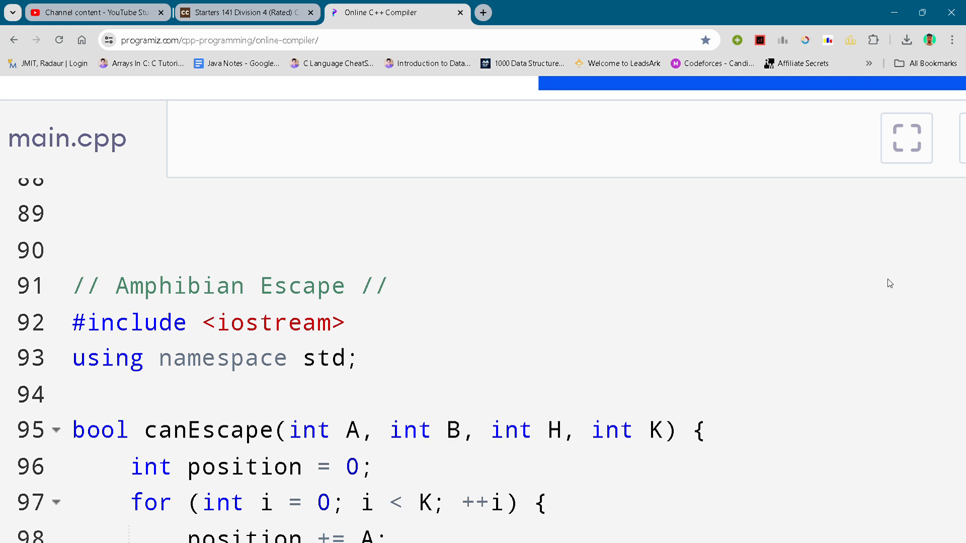
{"action": "mouse_move", "coordinate": [315, 361]}
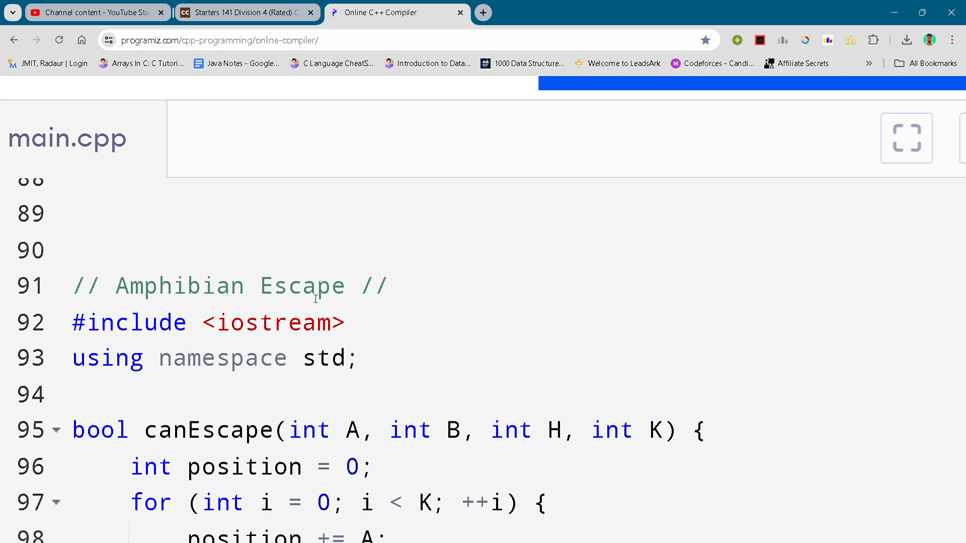
Review canEscape from the #include line down past position += A to return false and int main().
{"action": "left_click", "coordinate": [417, 308]}
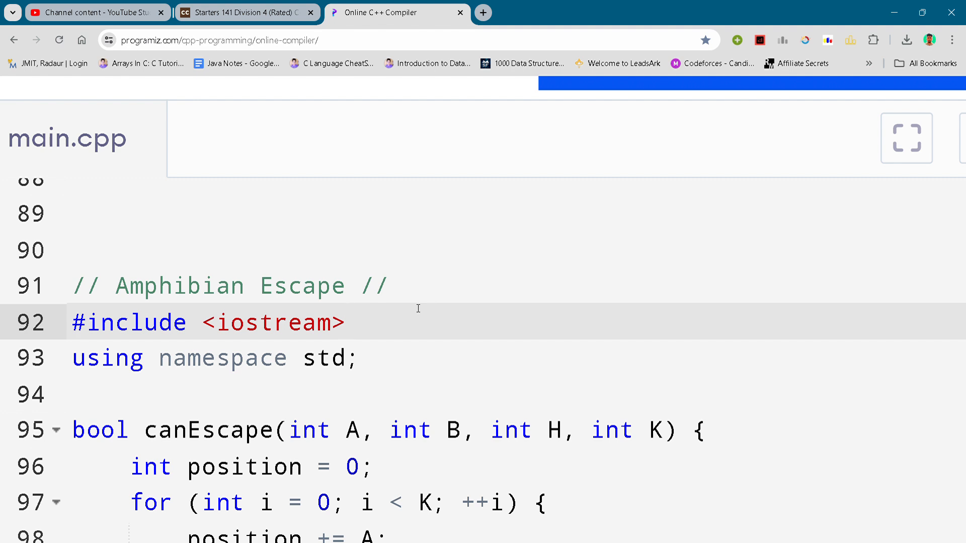
{"action": "left_click", "coordinate": [348, 322]}
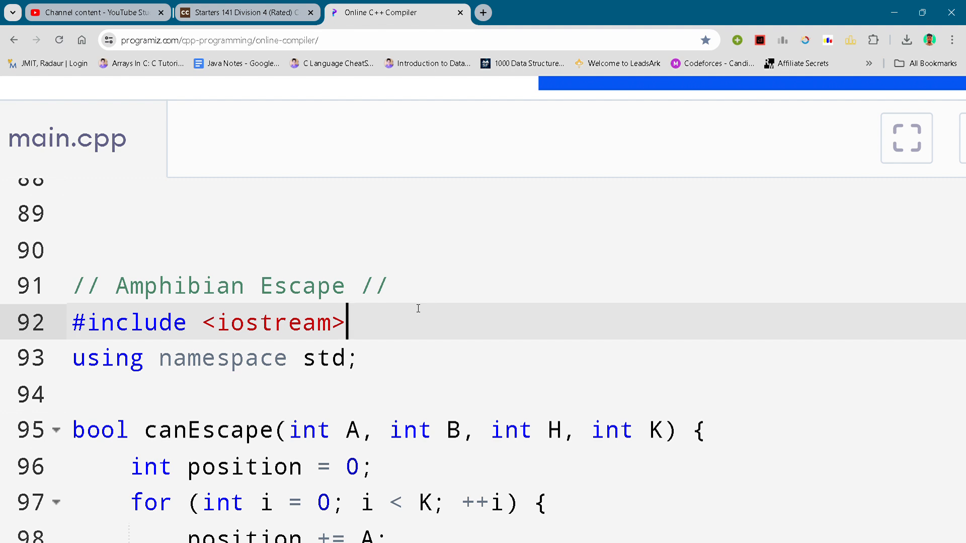
{"action": "scroll", "scroll_direction": "up", "scroll_amount": 3}
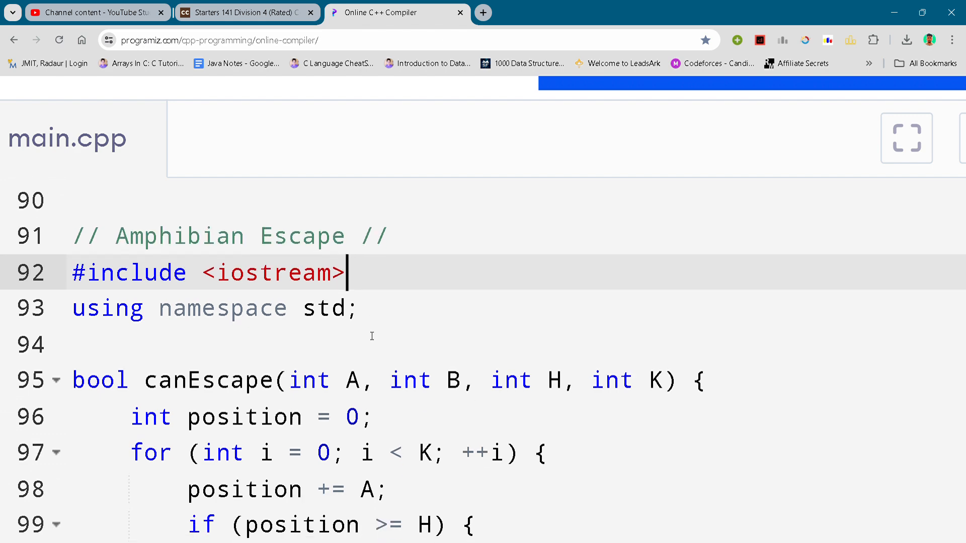
{"action": "scroll", "scroll_direction": "down", "scroll_amount": 3}
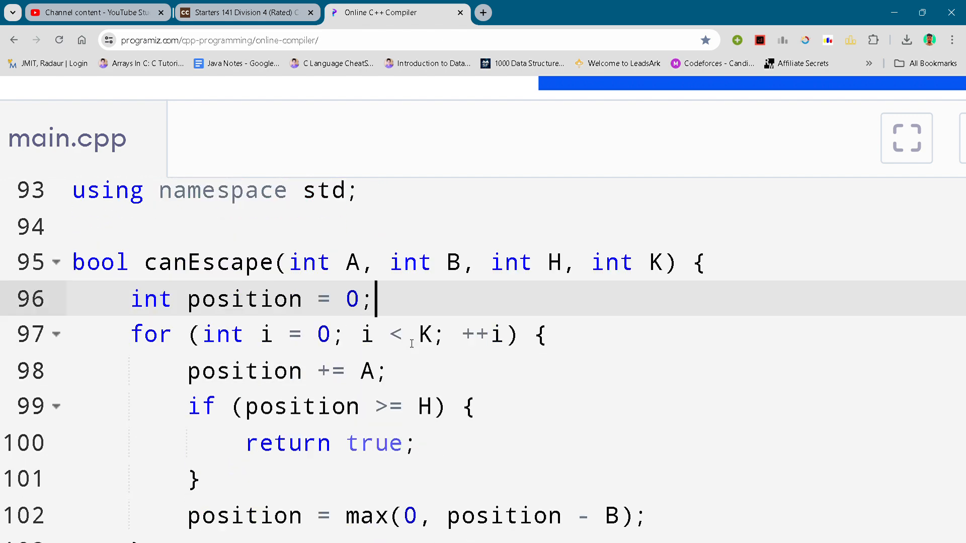
{"action": "left_click", "coordinate": [487, 370]}
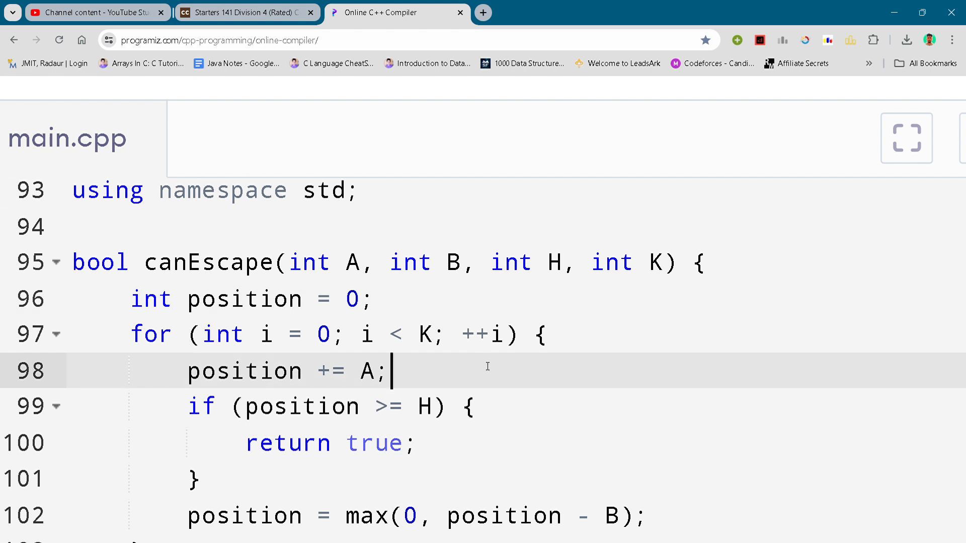
{"action": "scroll", "scroll_direction": "down", "scroll_amount": 3}
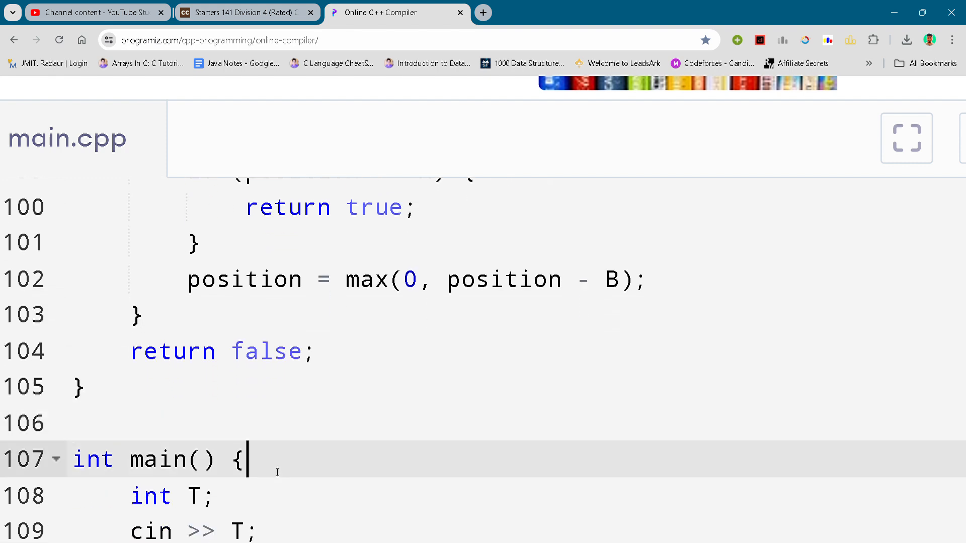
Scroll main from int N, K, H through the counting loops to cout of count and the final brace.
{"action": "scroll", "scroll_direction": "down", "scroll_amount": 3}
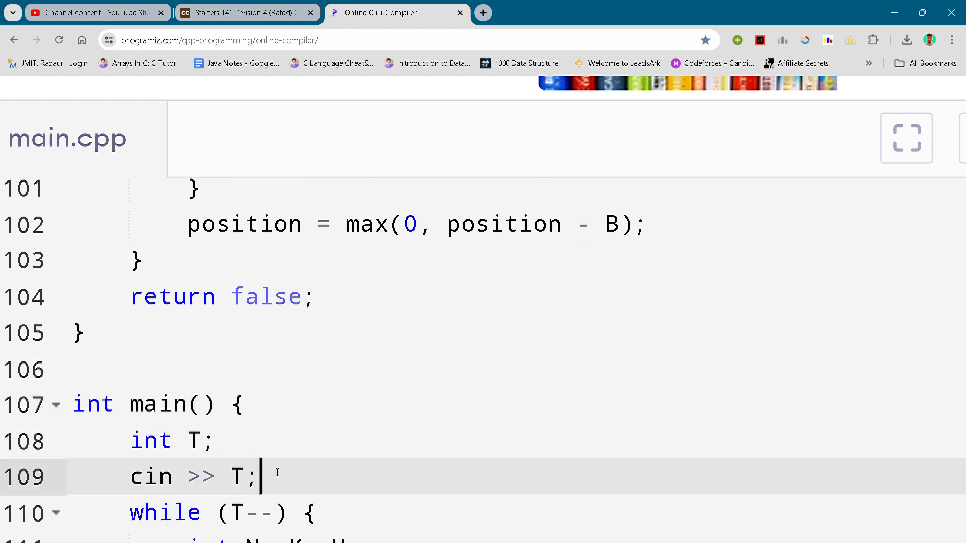
{"action": "scroll", "scroll_direction": "down", "scroll_amount": 3}
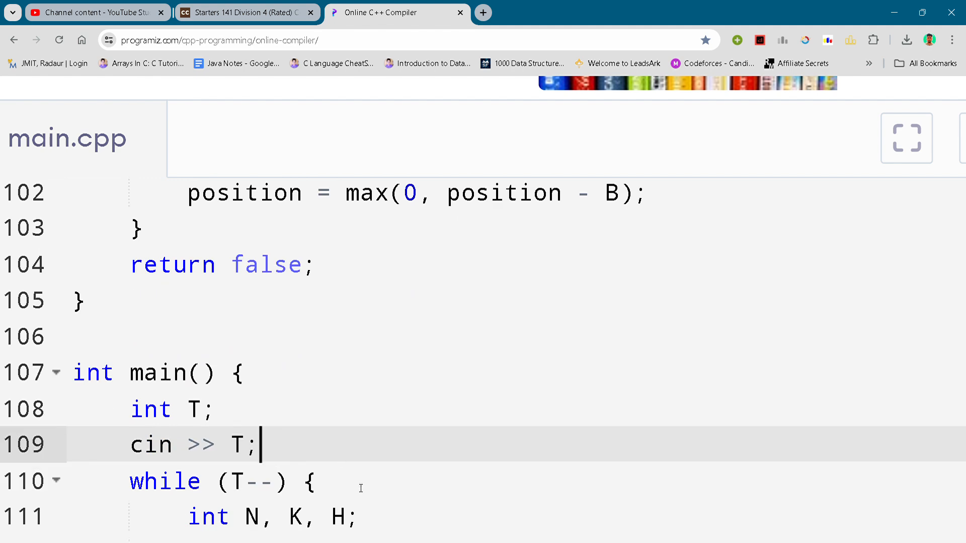
{"action": "scroll", "scroll_direction": "down", "scroll_amount": 3}
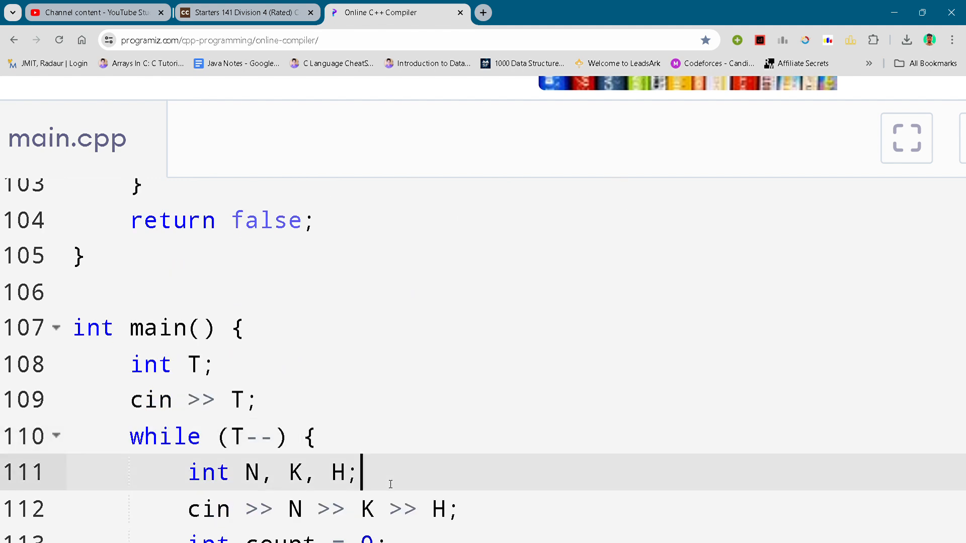
{"action": "left_click", "coordinate": [468, 509]}
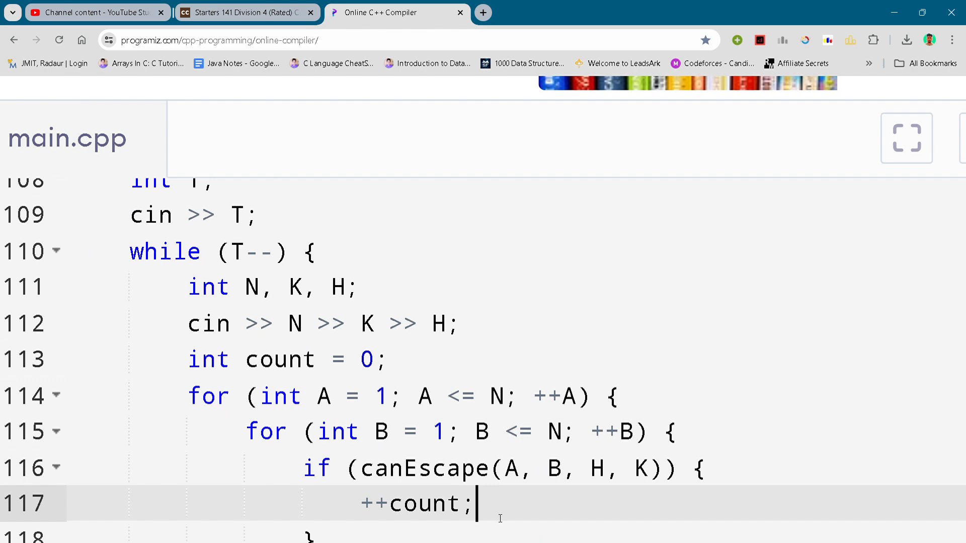
{"action": "scroll", "scroll_direction": "down", "scroll_amount": 3}
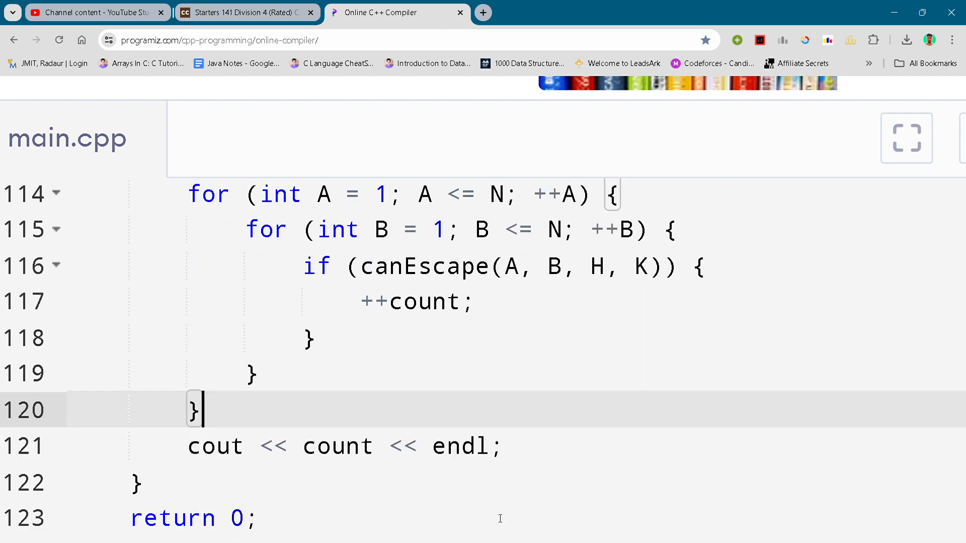
{"action": "scroll", "scroll_direction": "down", "scroll_amount": 3}
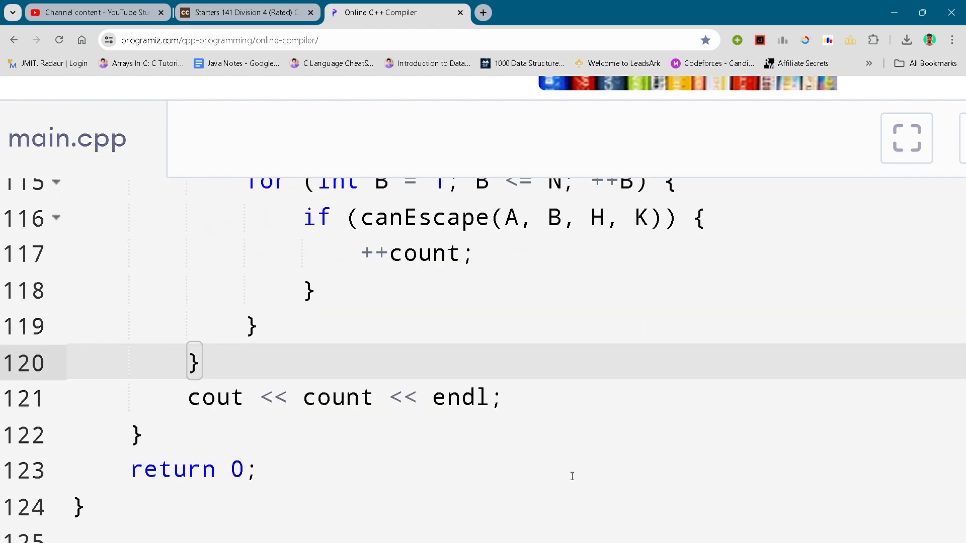